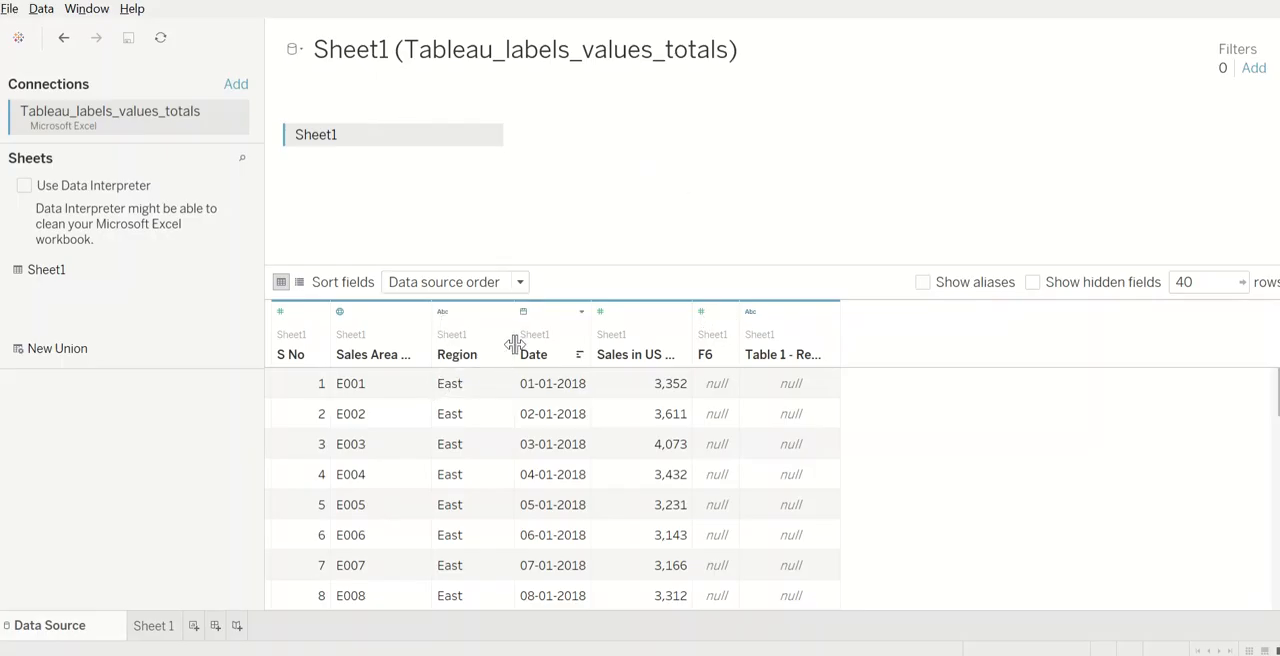
pyautogui.moveTo(771, 364)
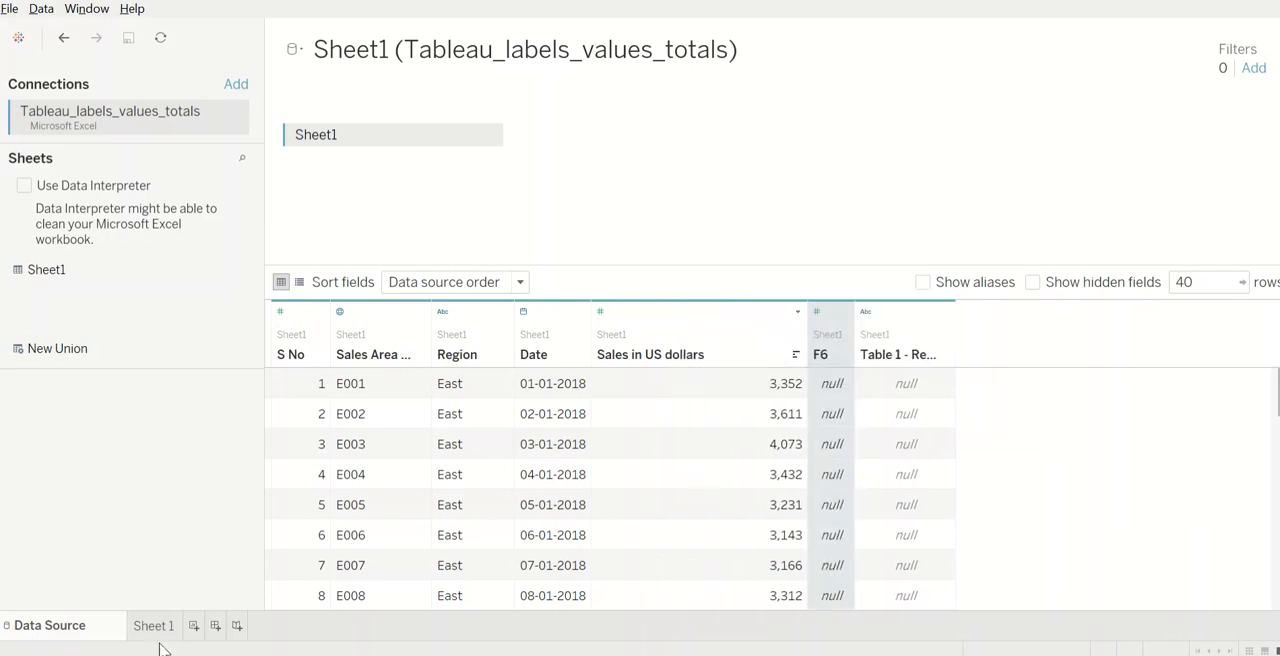
# - On Sheet 1, chart summed Sales in US dollars by Region as labelled bars
pyautogui.click(153, 625)
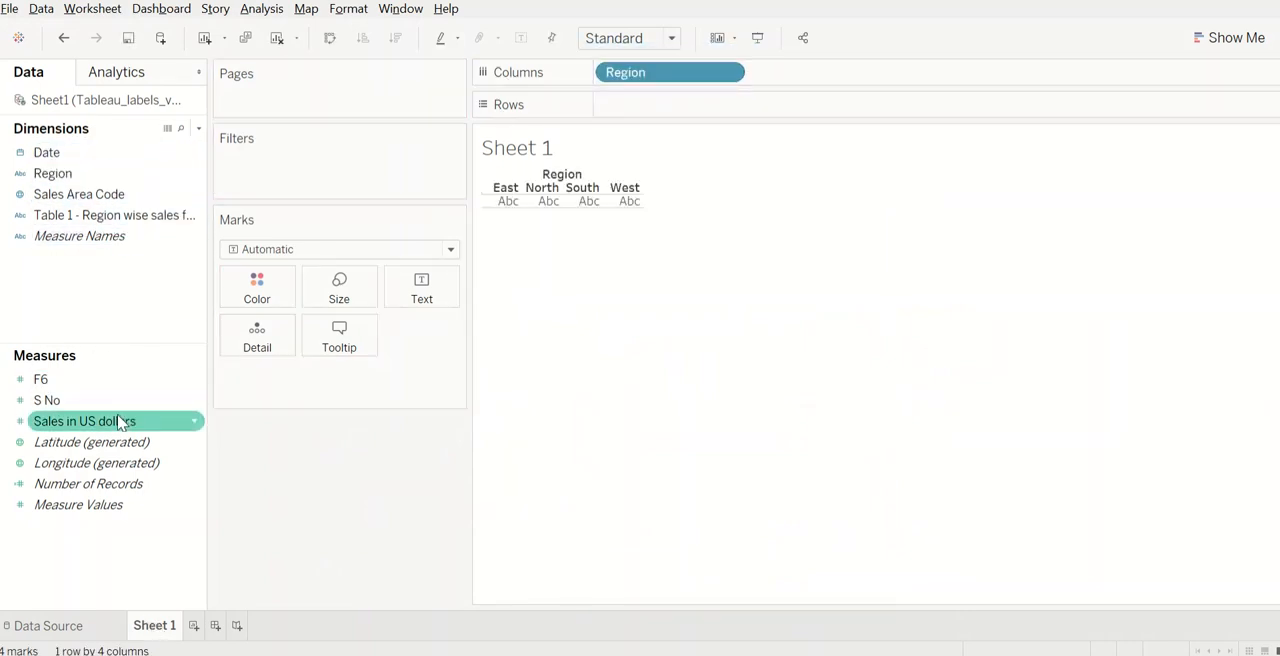
pyautogui.moveTo(84, 420); pyautogui.dragTo(670, 104)
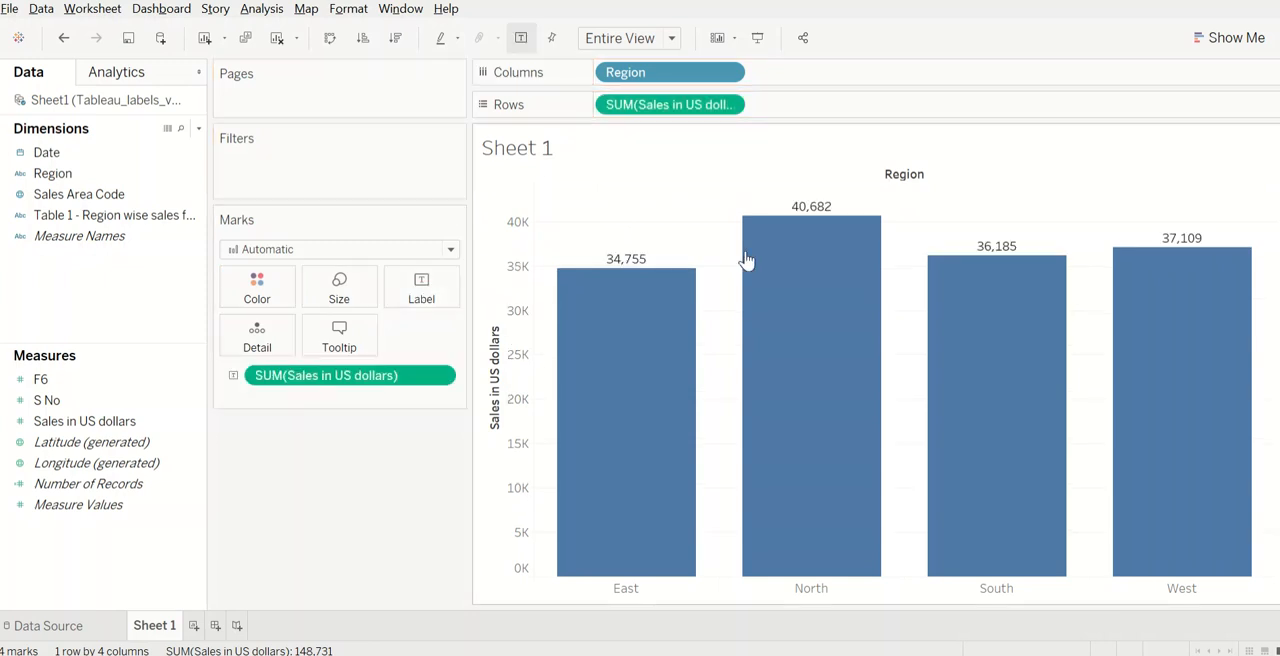
pyautogui.moveTo(638, 270)
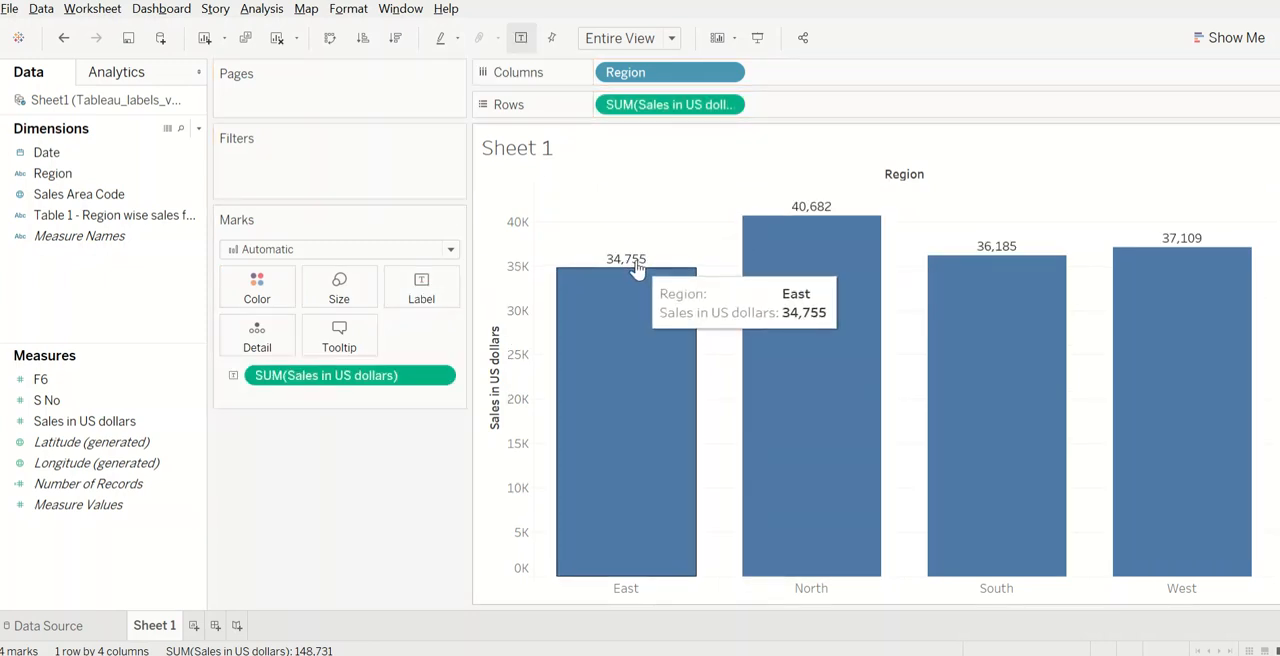
pyautogui.moveTo(640, 240)
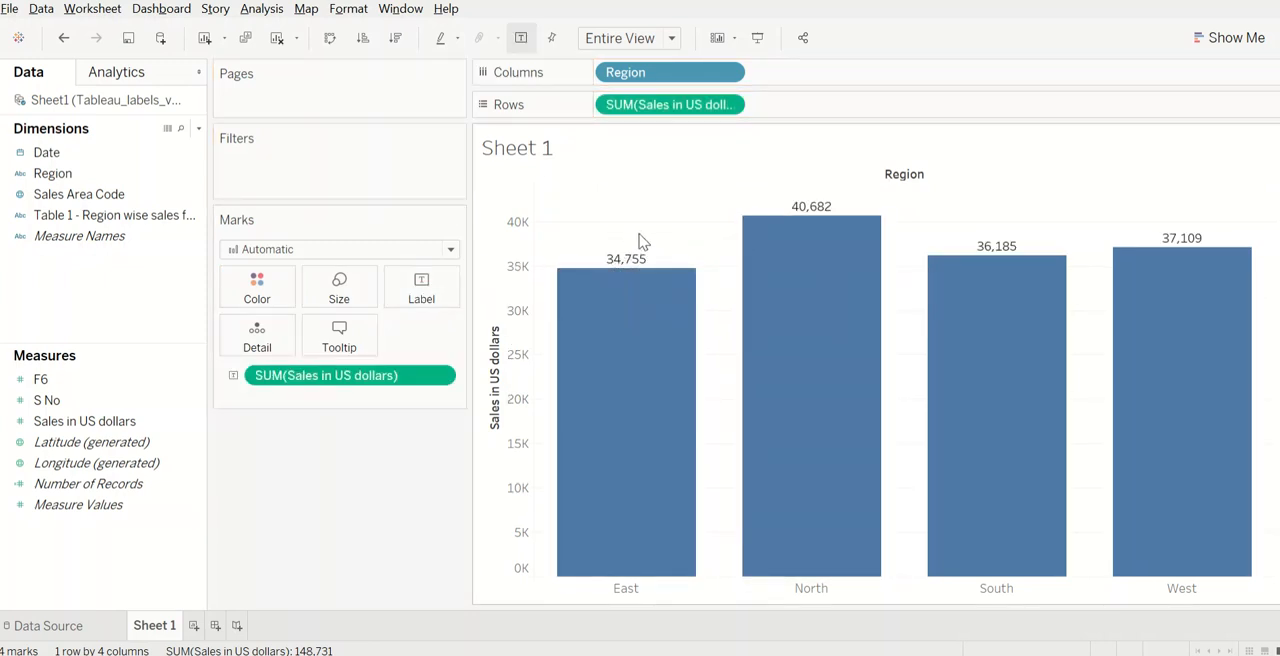
pyautogui.moveTo(665, 243)
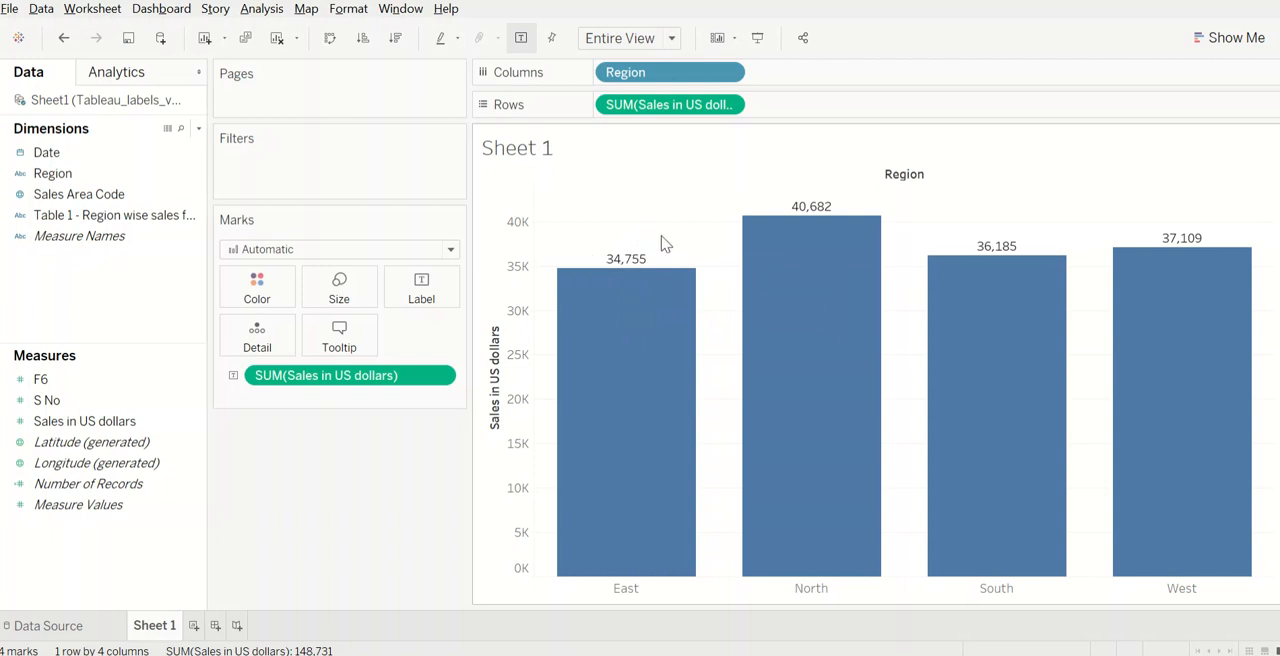
pyautogui.moveTo(632, 248)
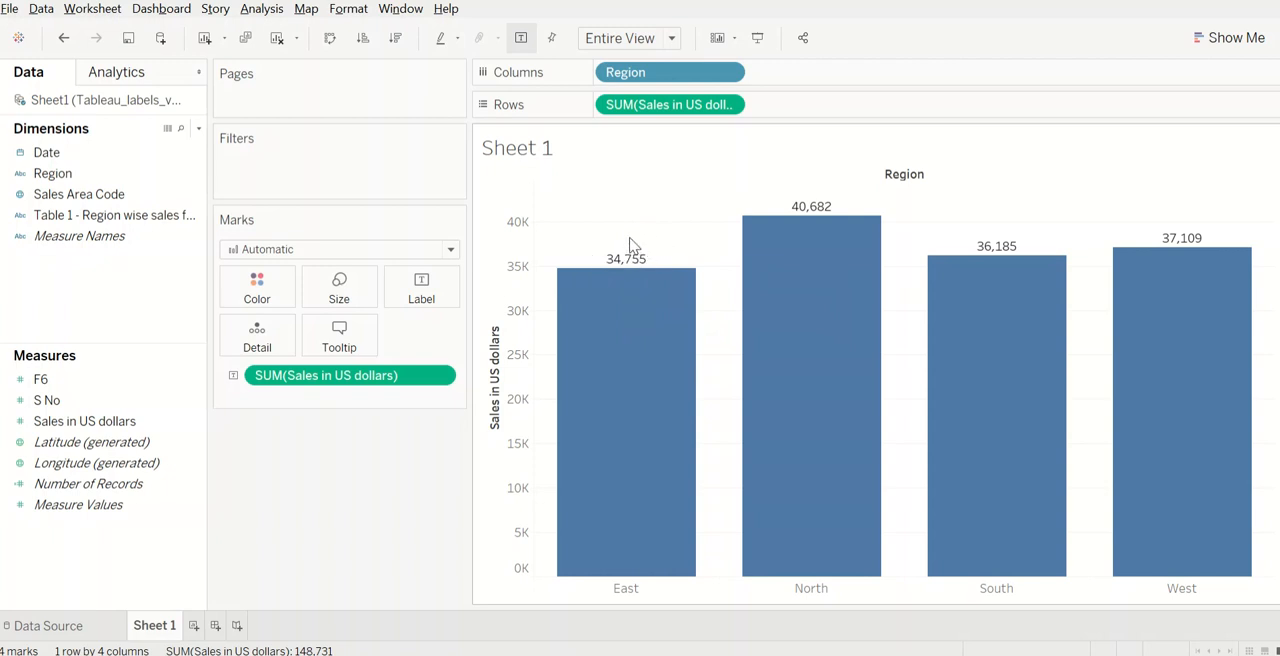
pyautogui.moveTo(1250, 222)
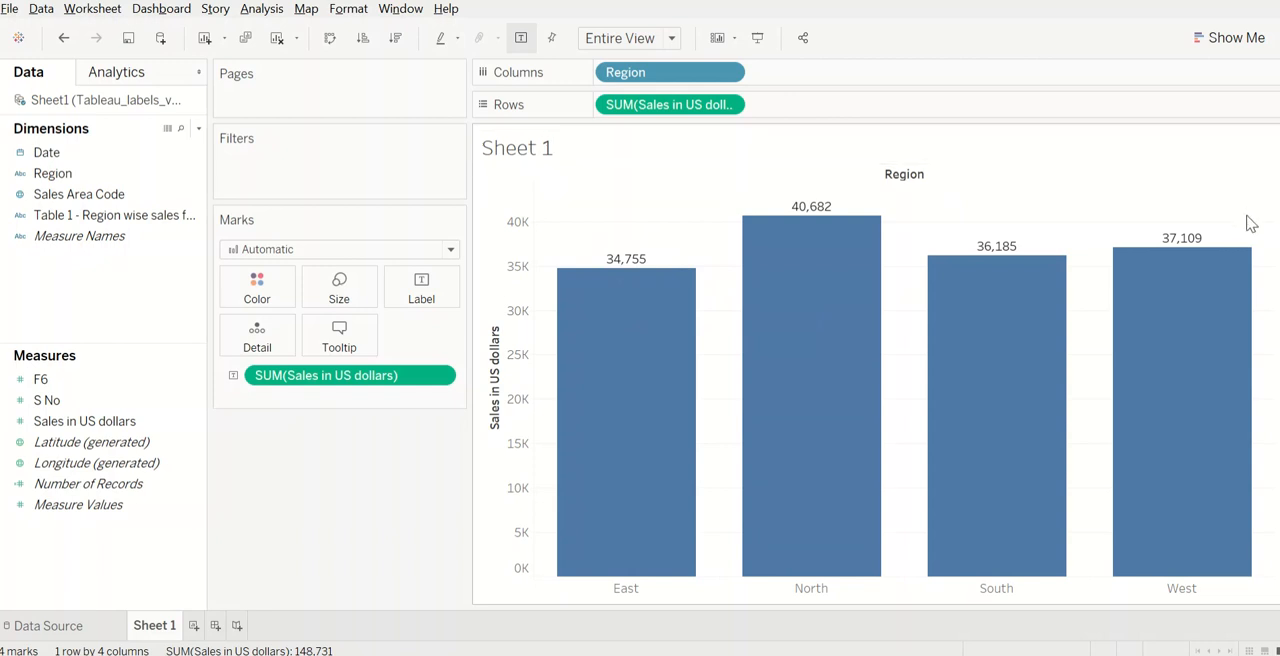
pyautogui.moveTo(600, 236)
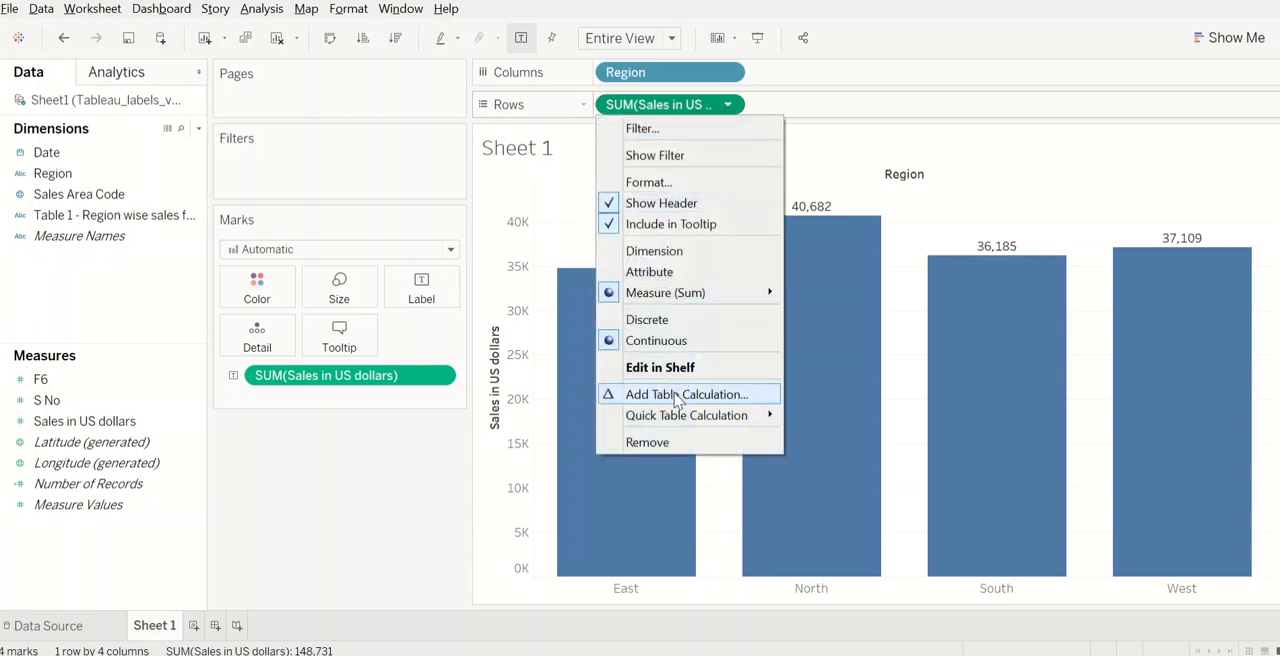
# - Add a Percent of Total table calculation to the Sales pill on Rows
pyautogui.click(685, 393)
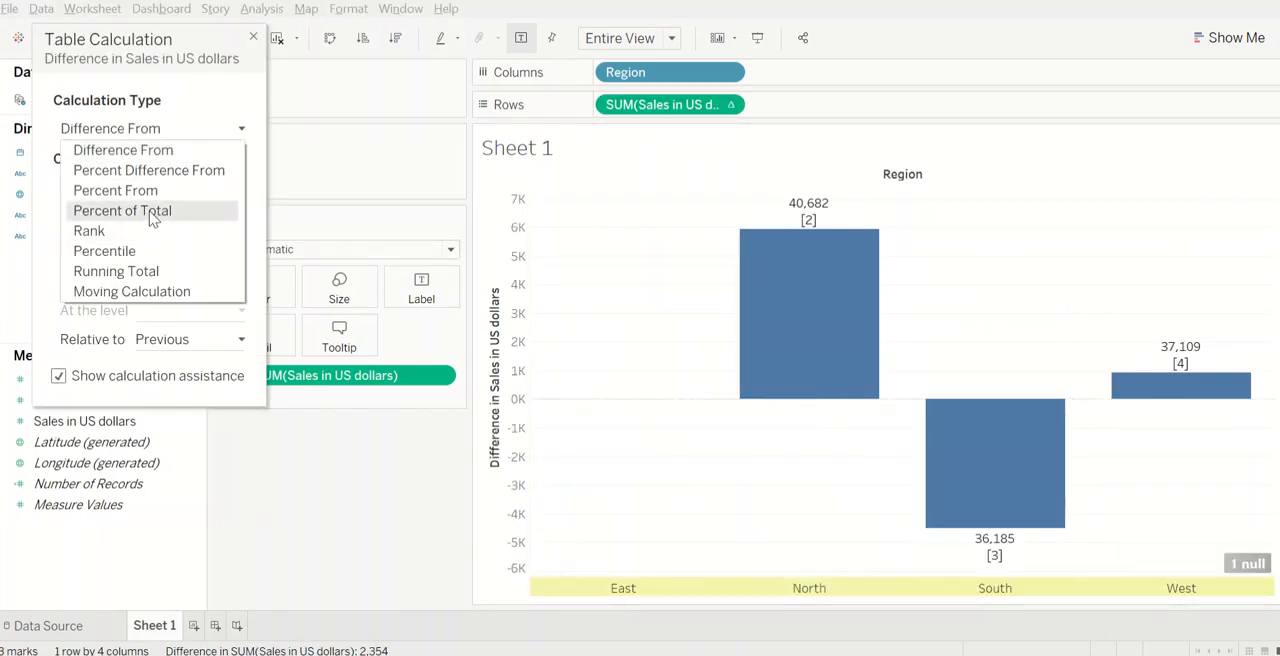
pyautogui.click(122, 210)
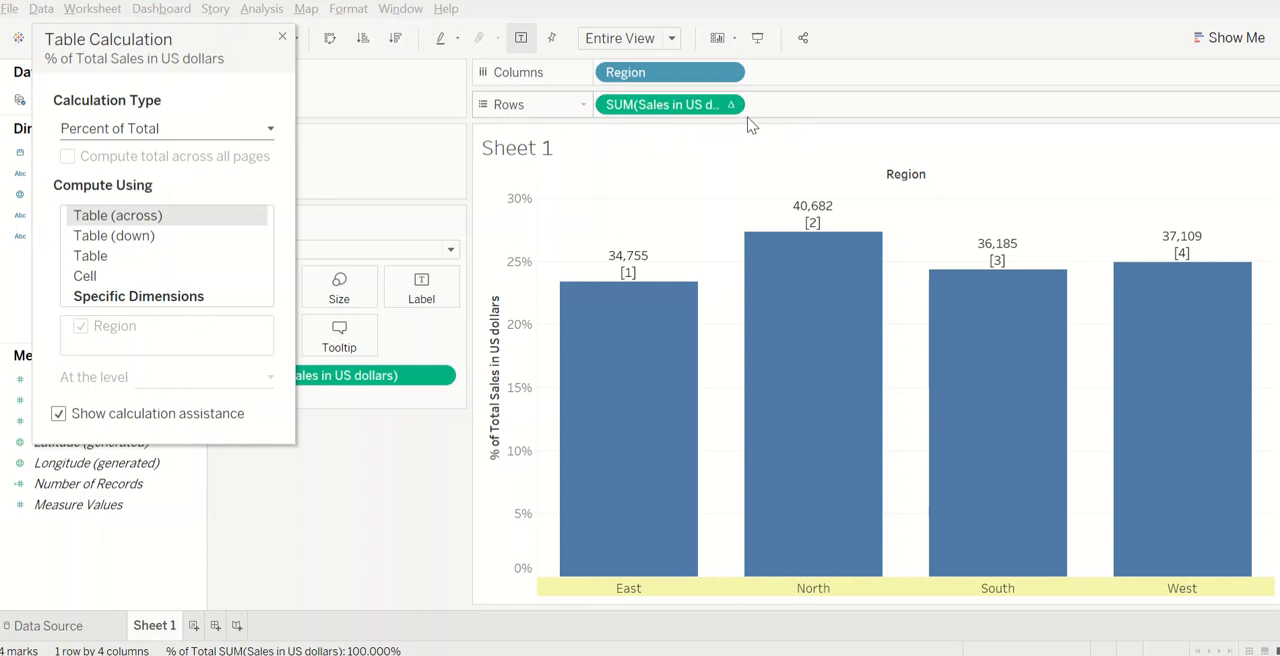
pyautogui.moveTo(770, 103)
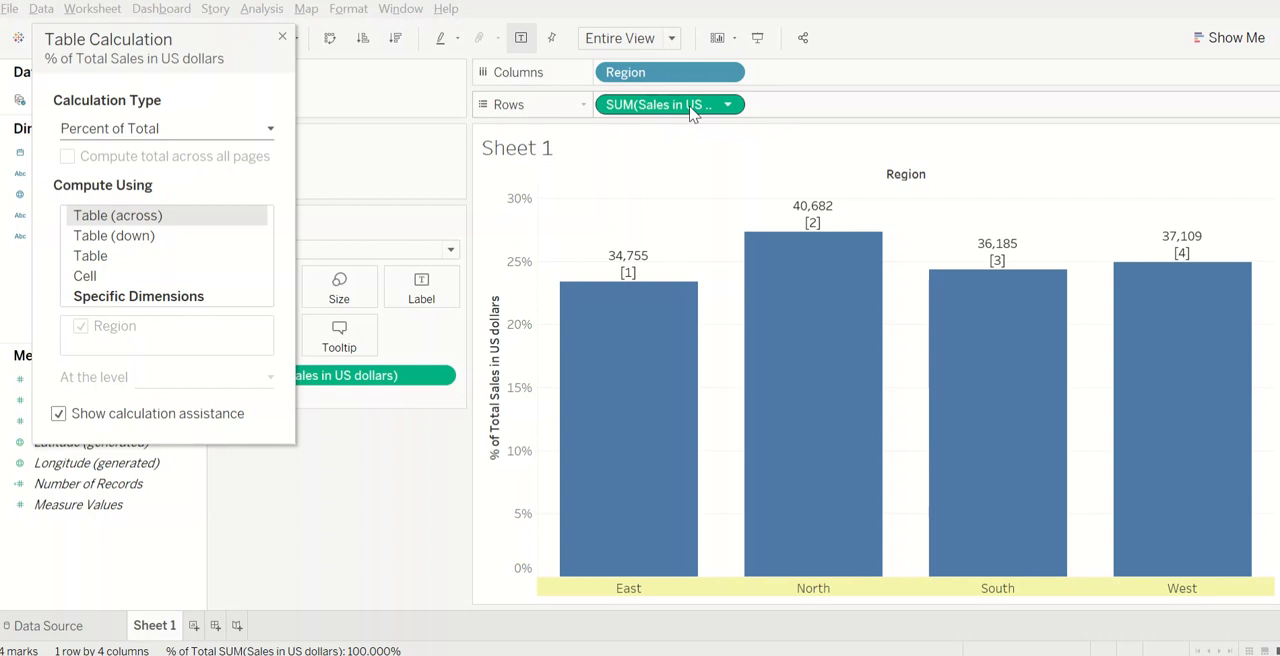
pyautogui.click(282, 36)
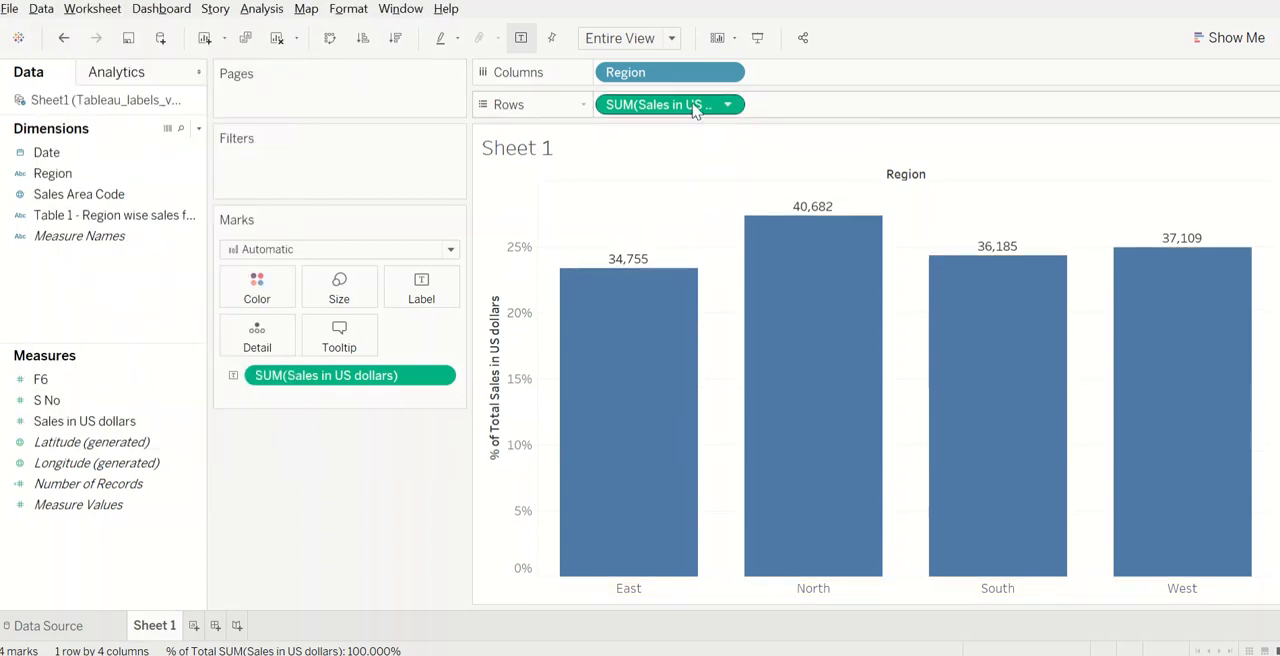
pyautogui.moveTo(678, 114)
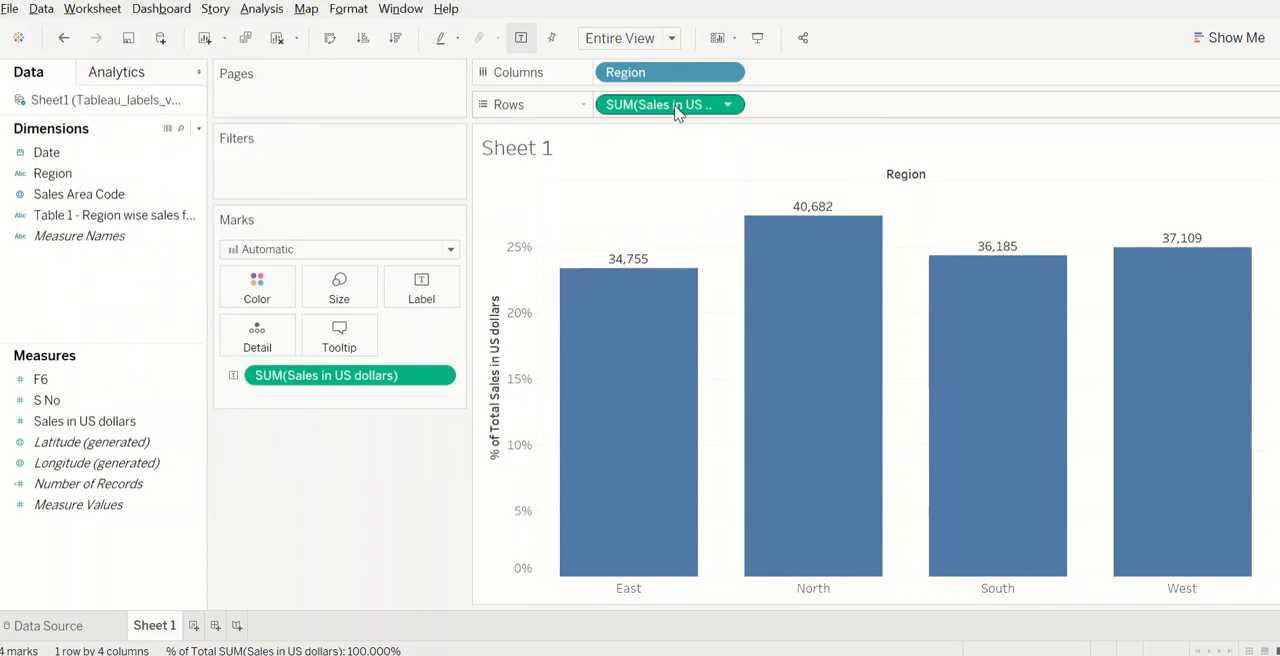
pyautogui.moveTo(628, 270)
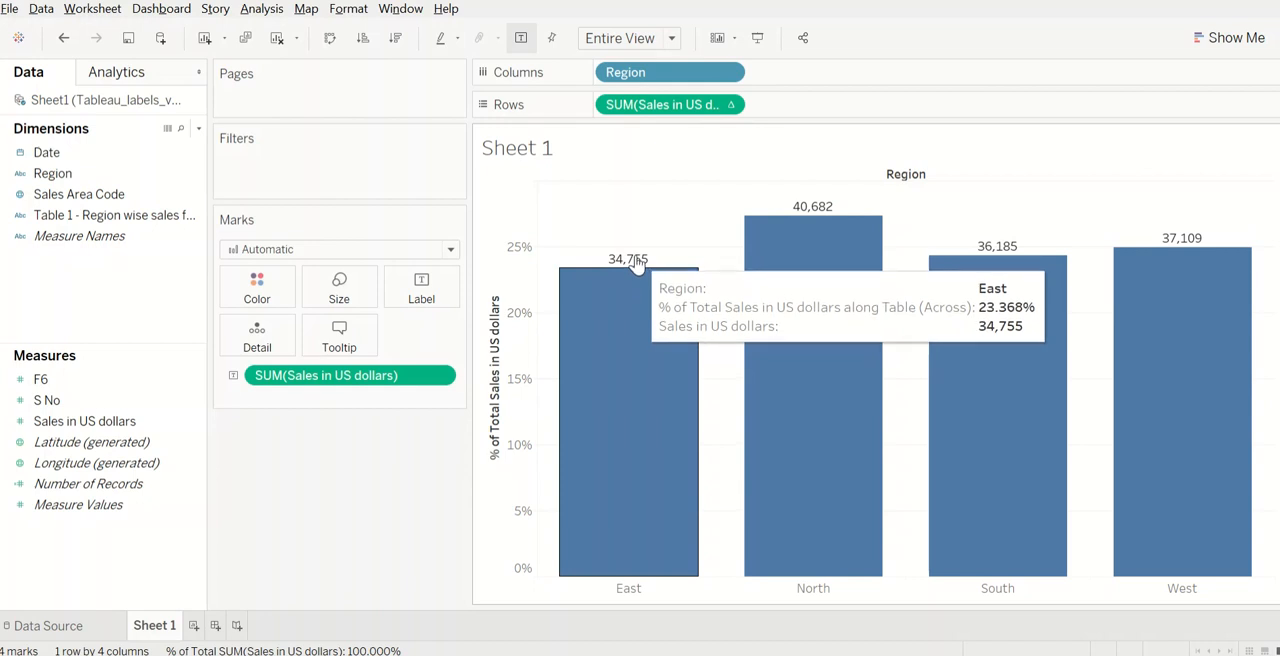
pyautogui.moveTo(649, 213)
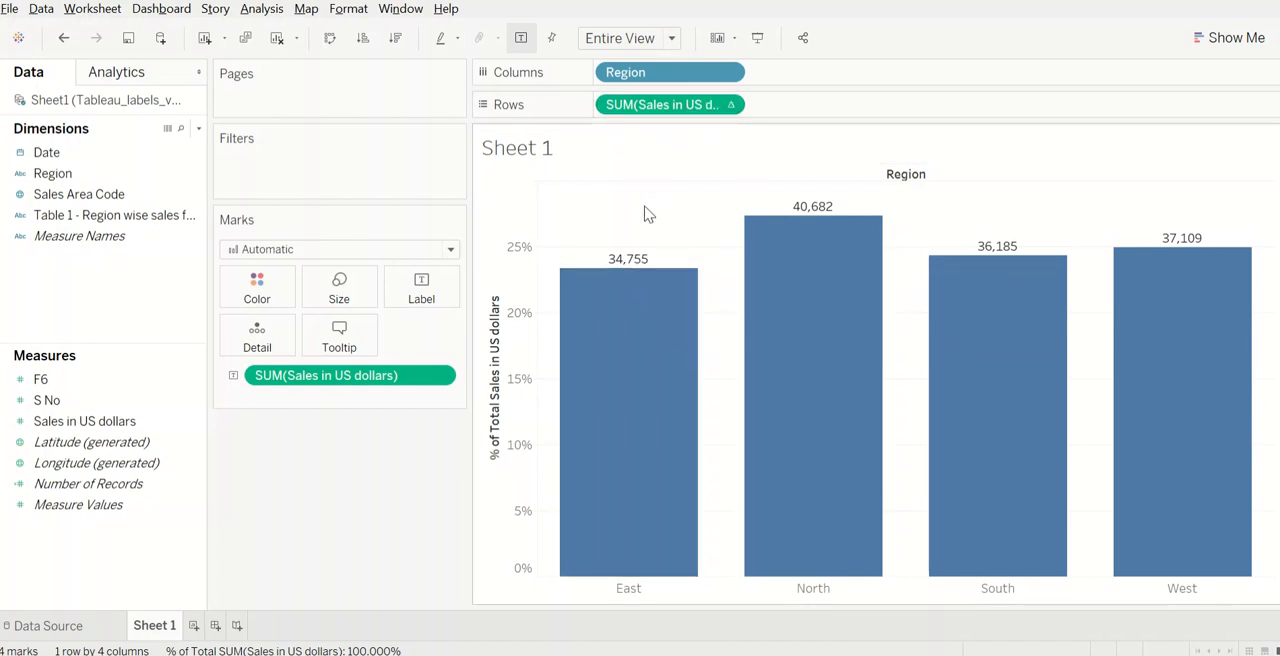
pyautogui.moveTo(670, 104)
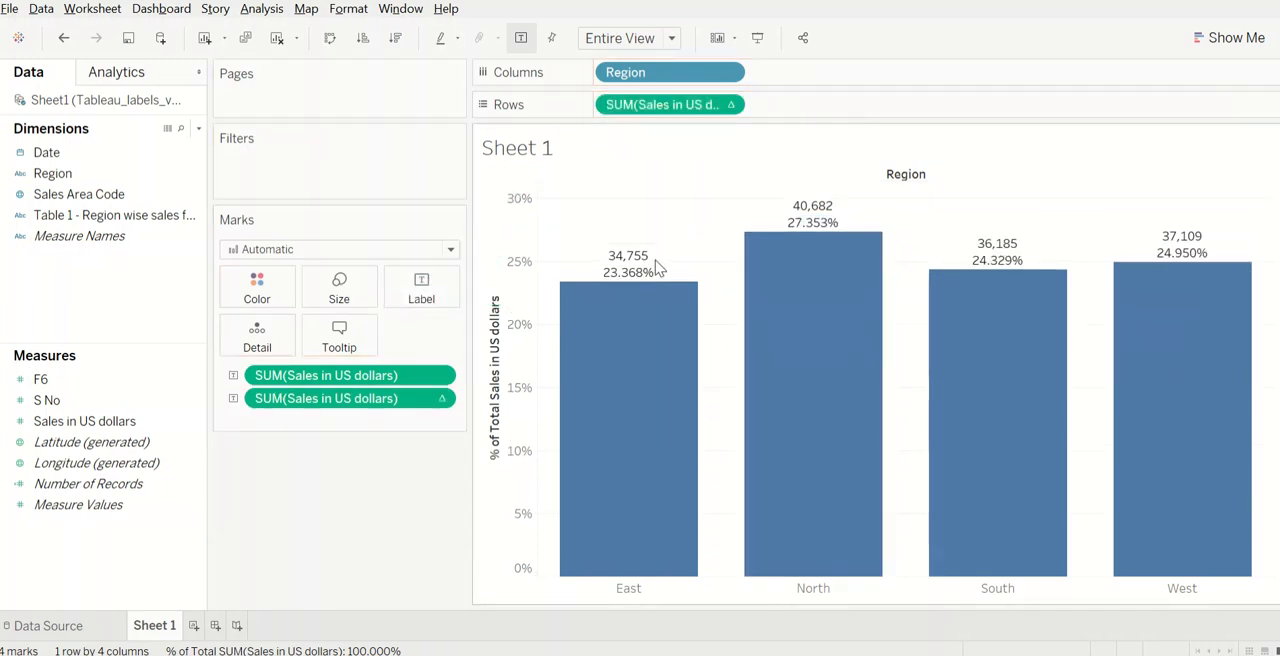
pyautogui.moveTo(628, 280)
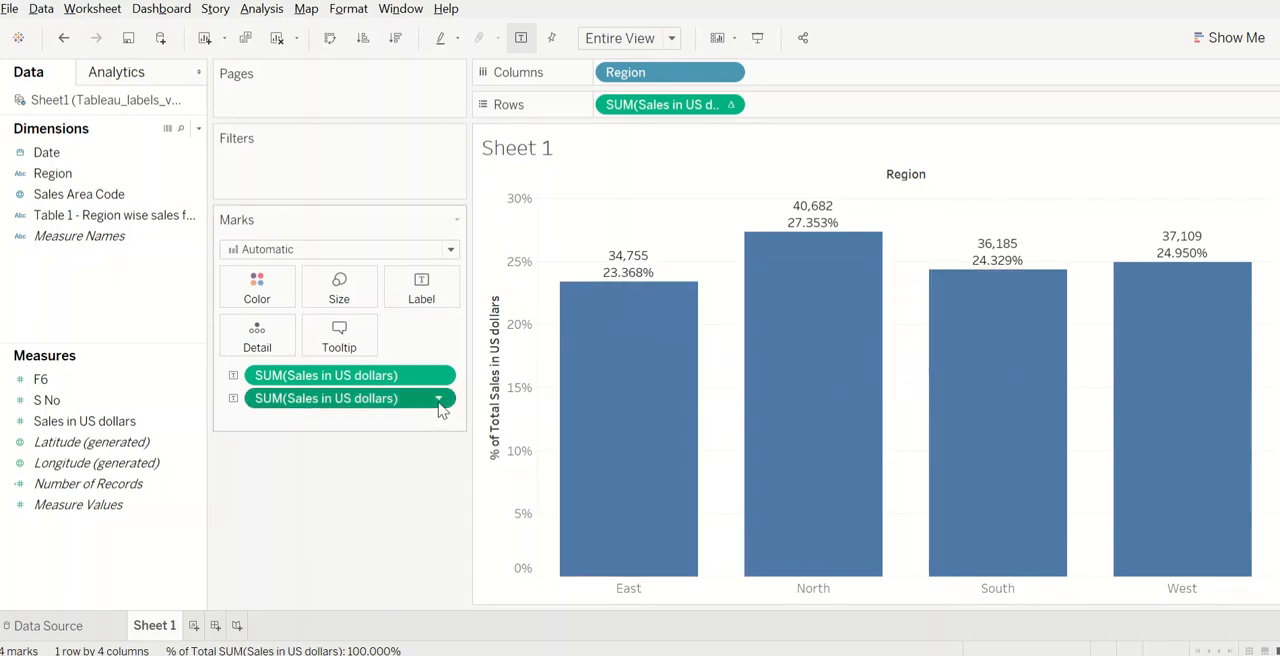
# - Format the percent labels' numbers as Percentage with 2 decimal places
pyautogui.click(438, 398)
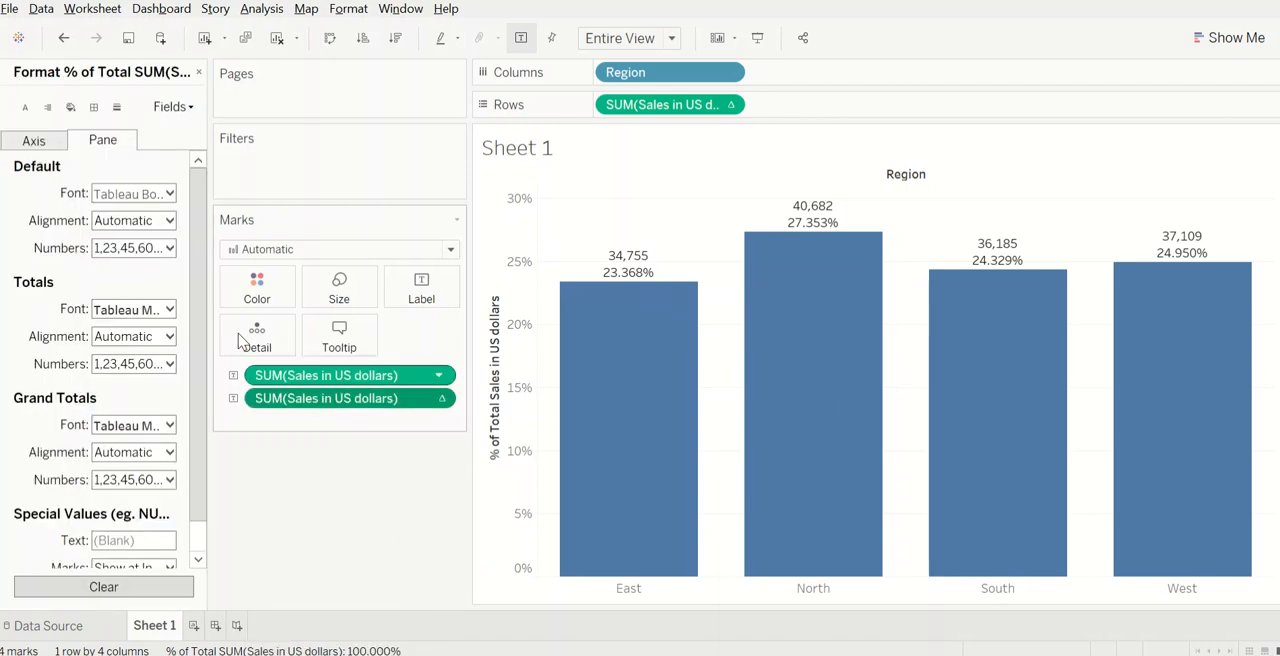
pyautogui.click(133, 247)
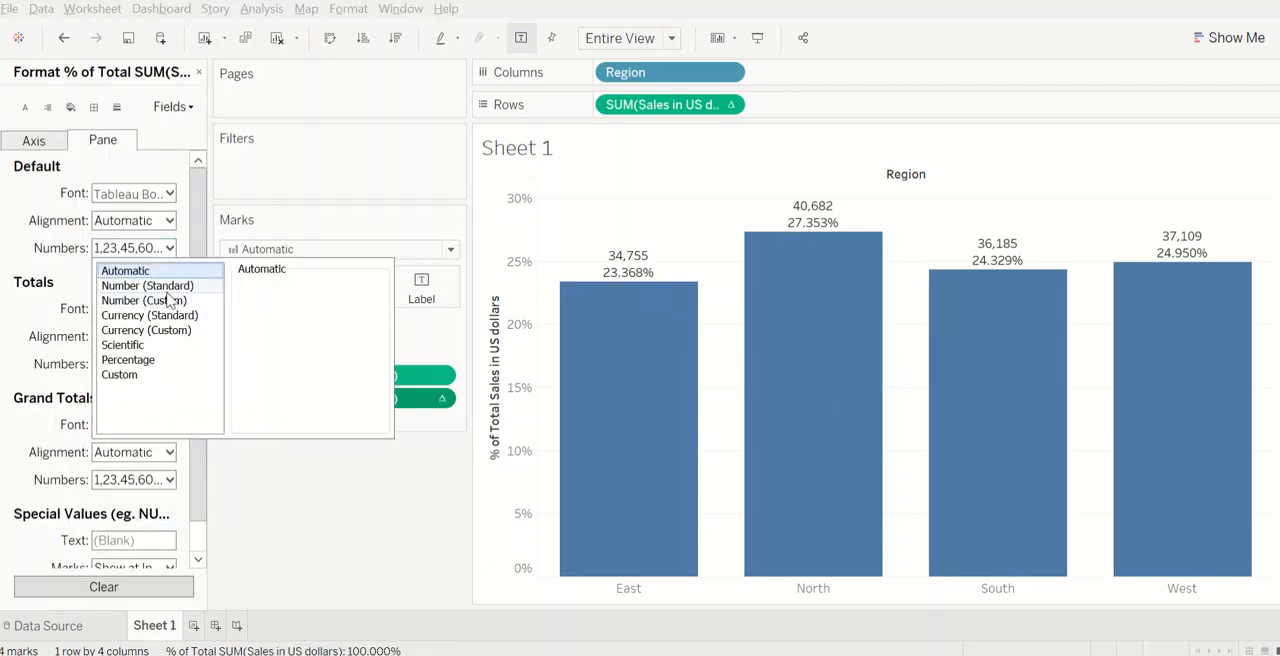
pyautogui.click(119, 374)
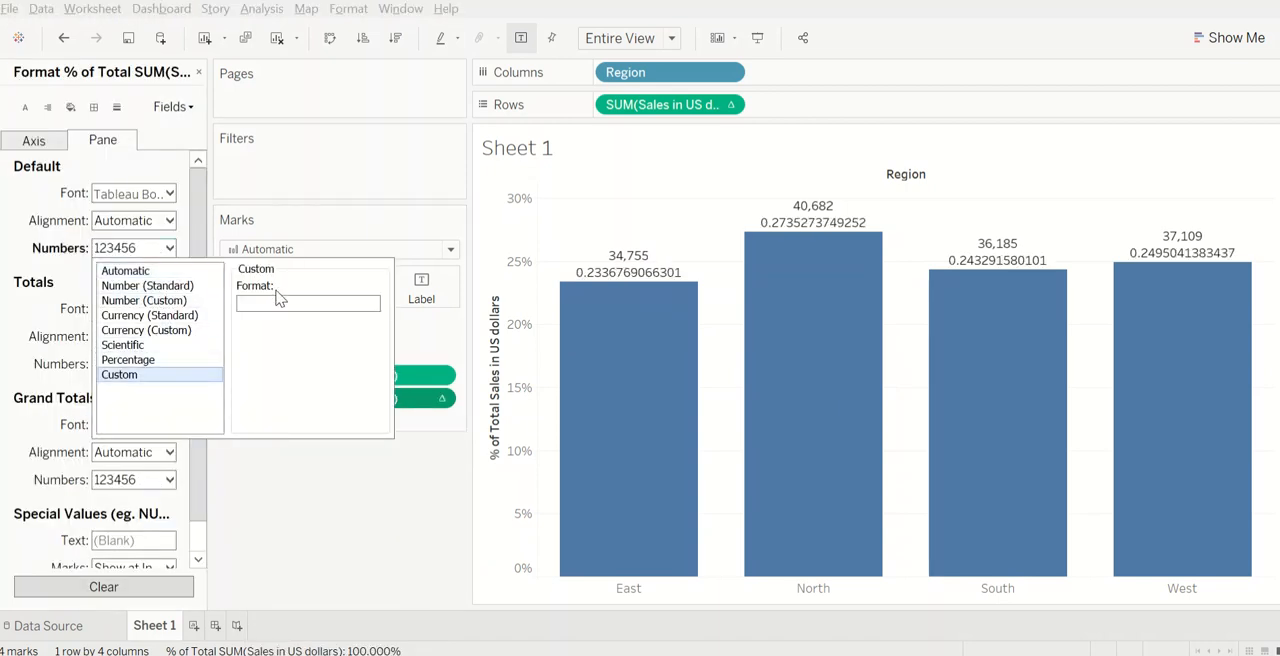
pyautogui.moveTo(147, 285)
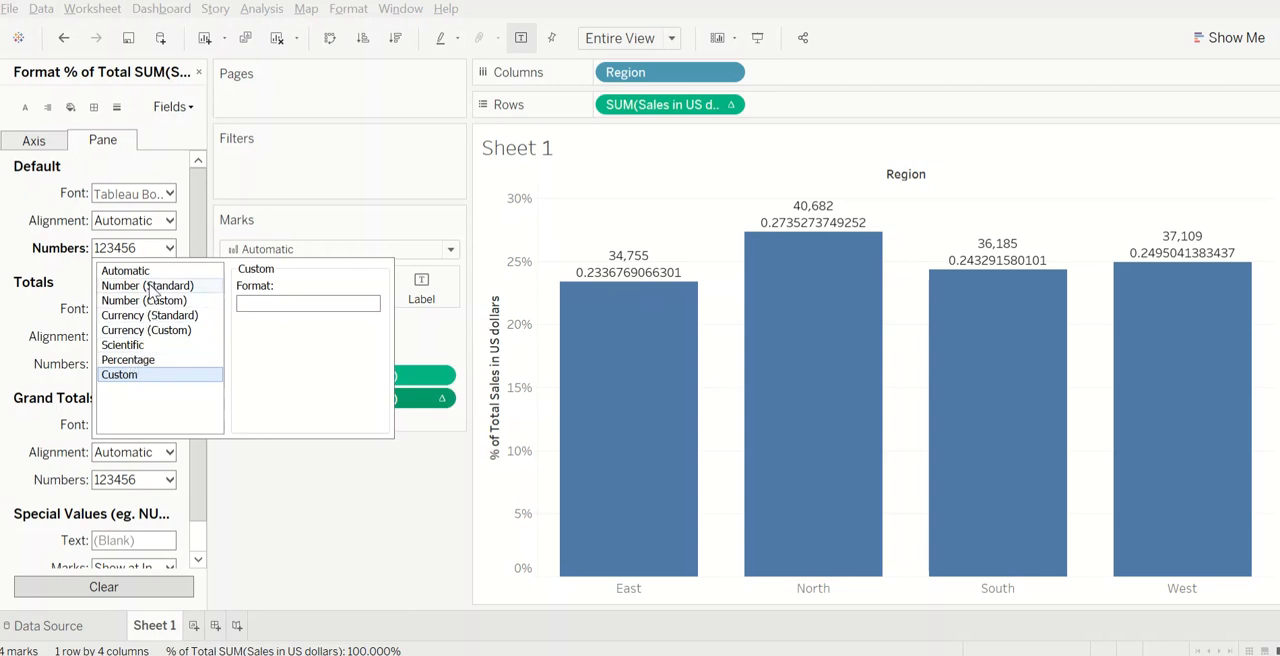
pyautogui.click(147, 285)
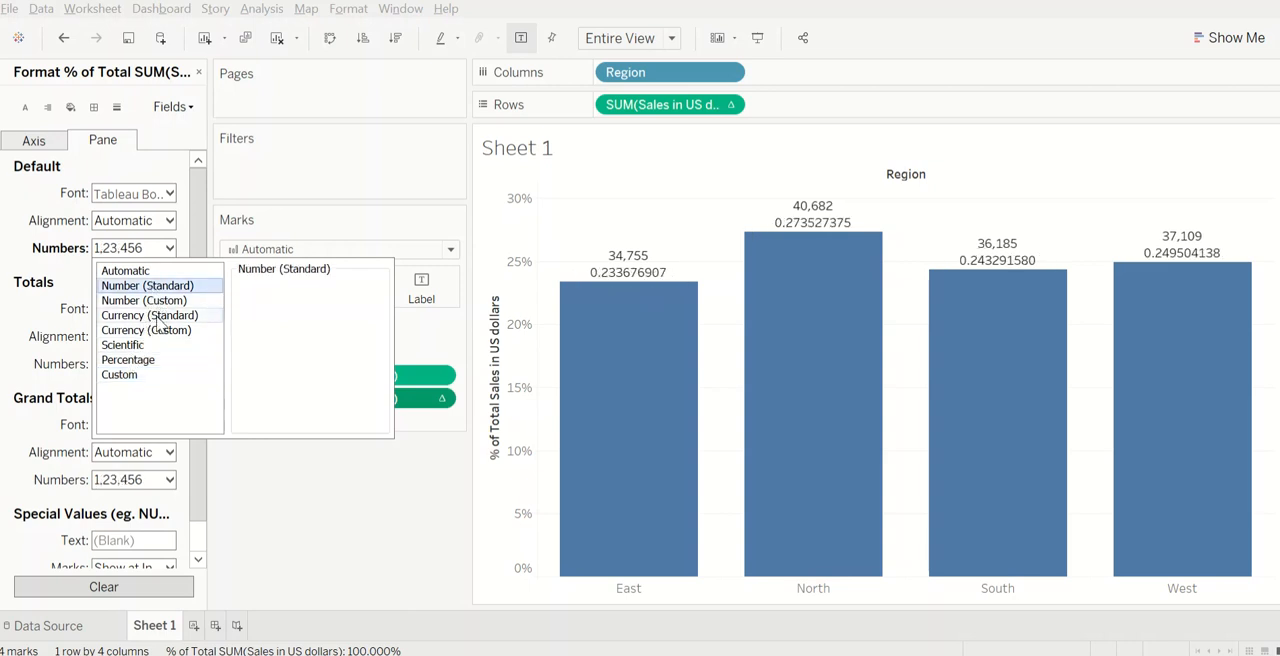
pyautogui.click(144, 300)
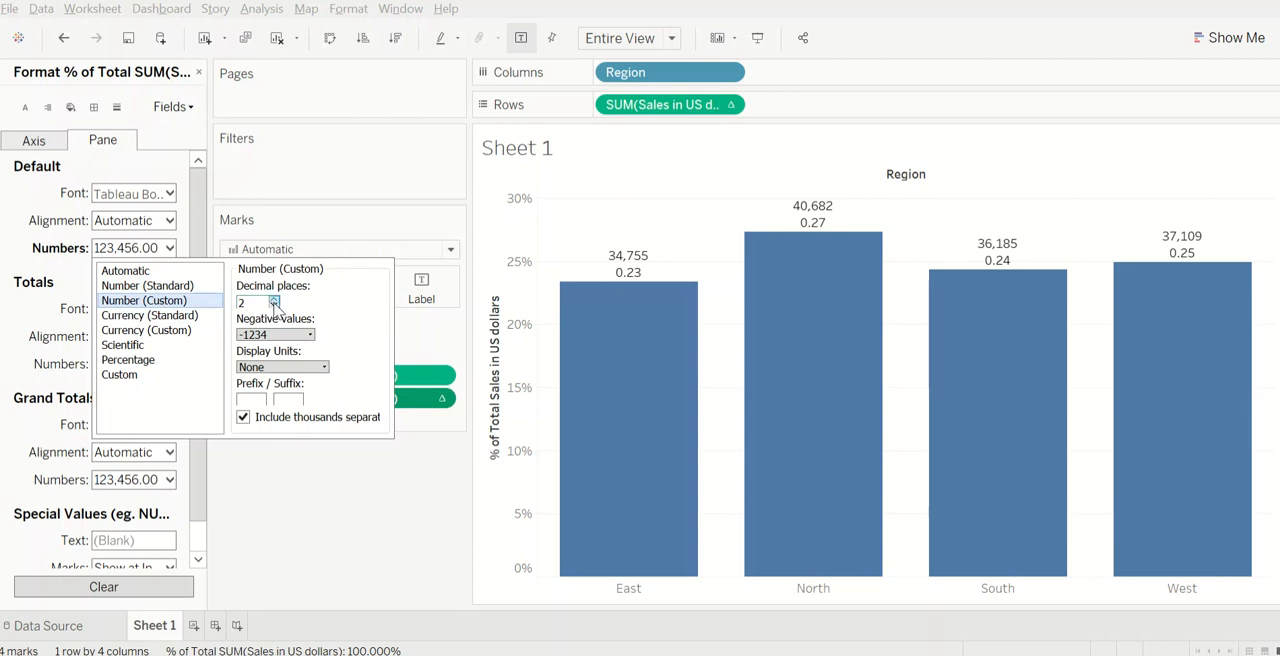
pyautogui.click(128, 359)
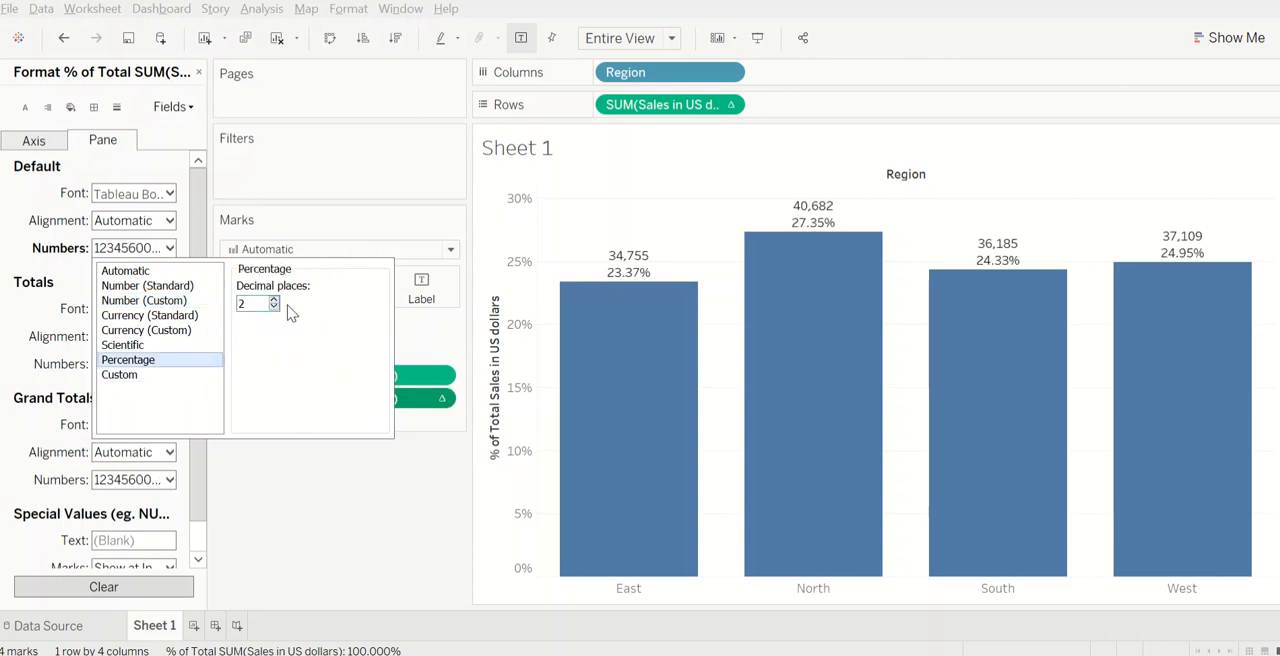